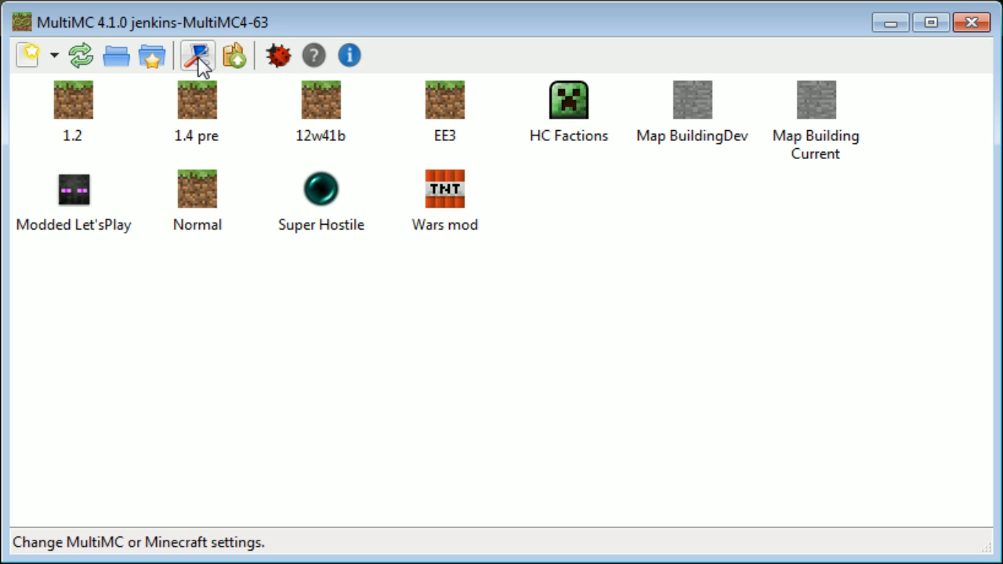
- Open MultiMC's launcher settings on the Java page showing memory allocation
click(197, 54)
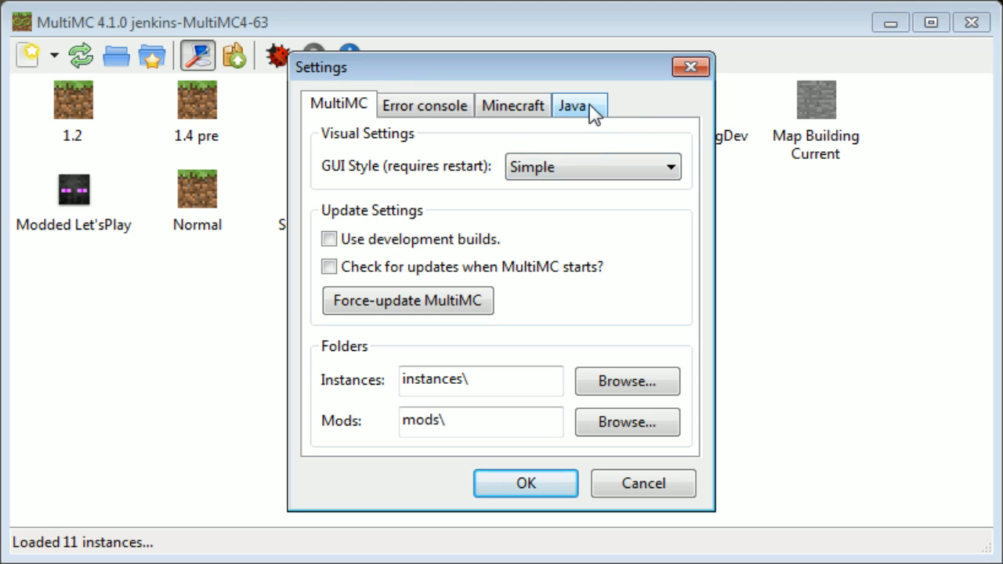
click(572, 105)
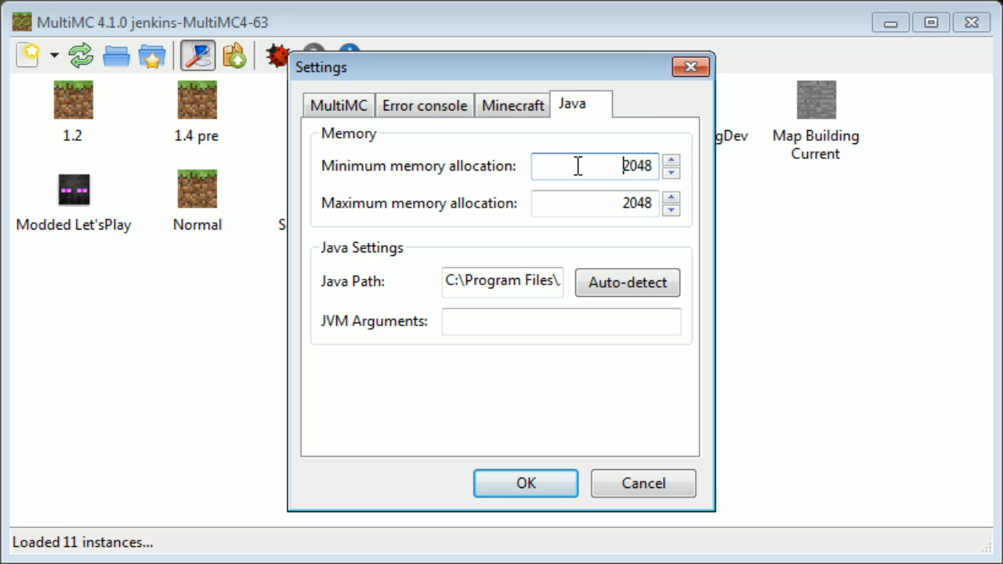
mouse_move(603, 194)
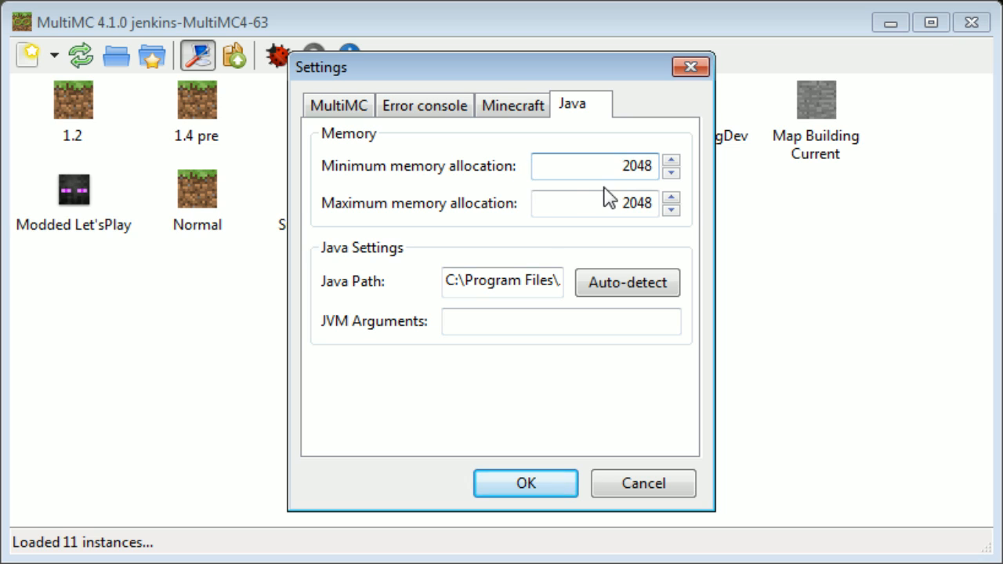
- Set minimum and maximum memory allocation both to 2048 MB
click(593, 166)
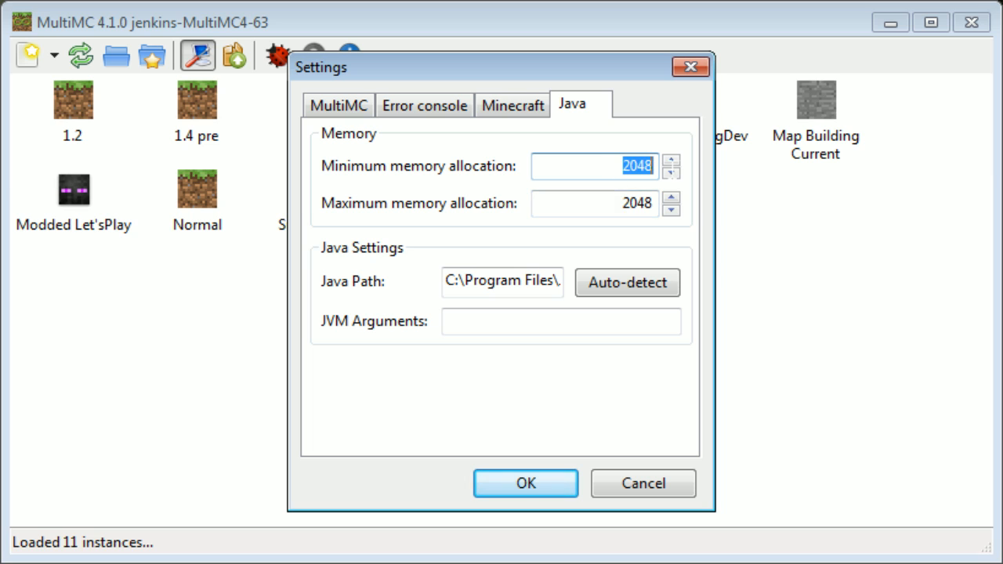
click(595, 204)
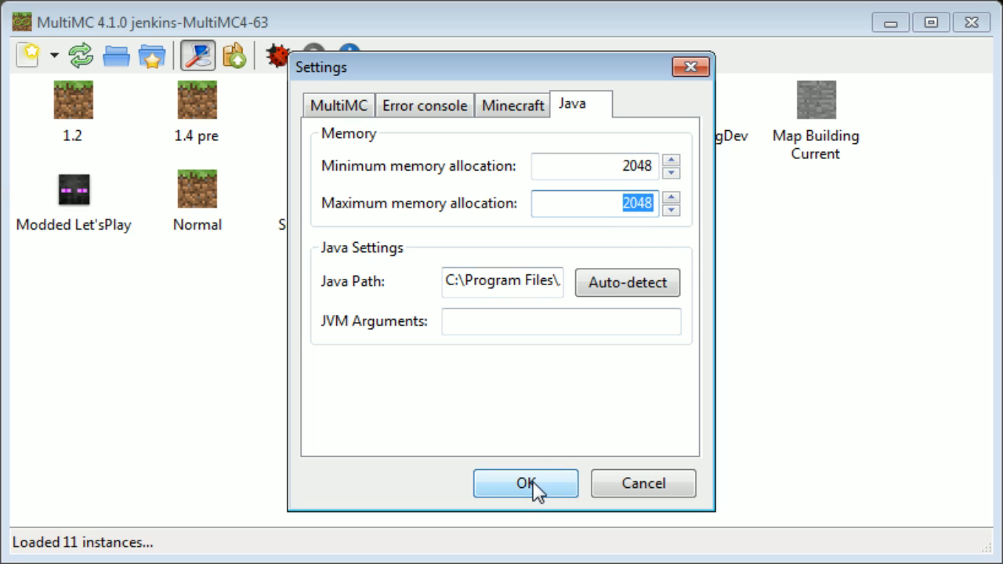
- Save the Java settings with OK, returning to the instance list
click(525, 483)
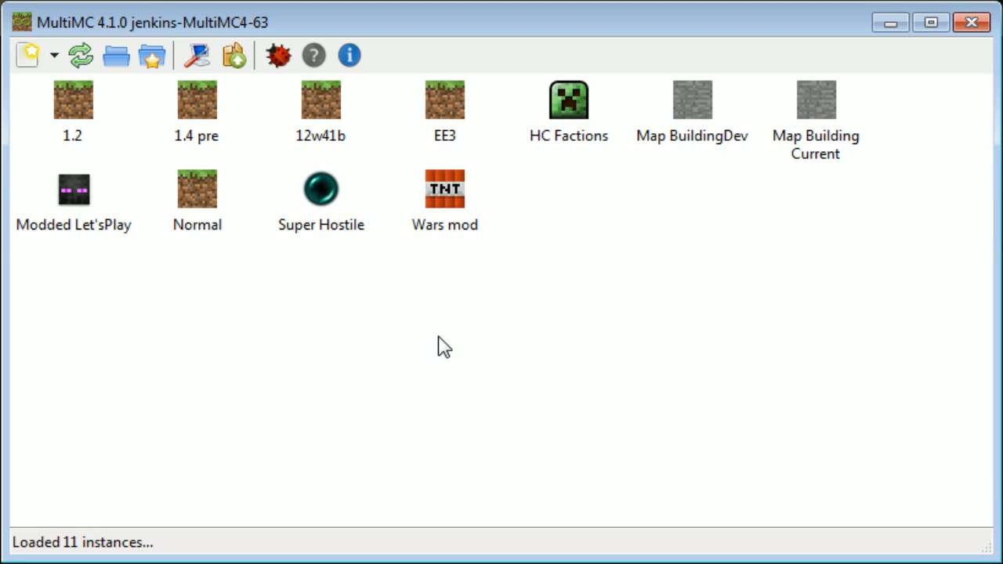
mouse_move(645, 327)
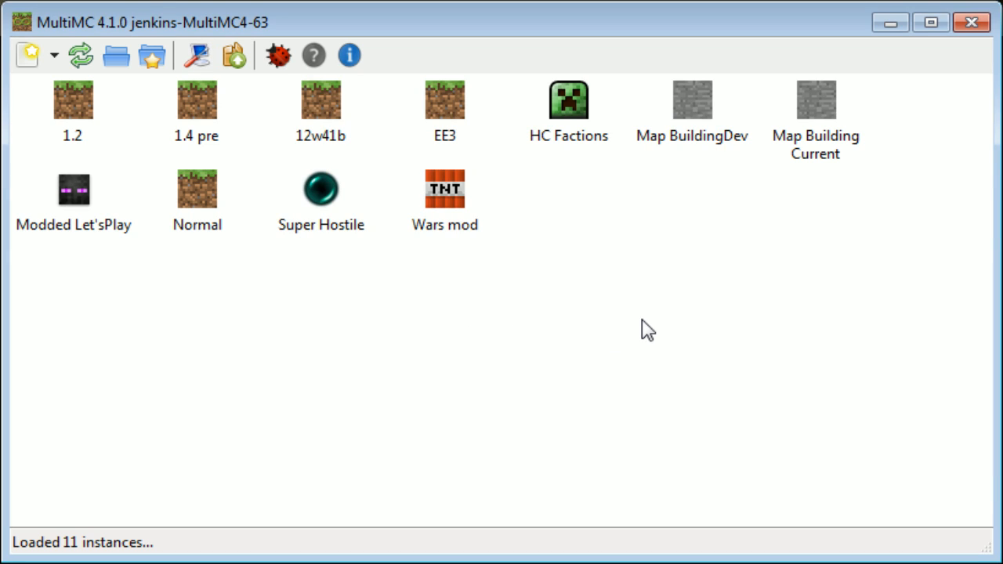
mouse_move(313, 54)
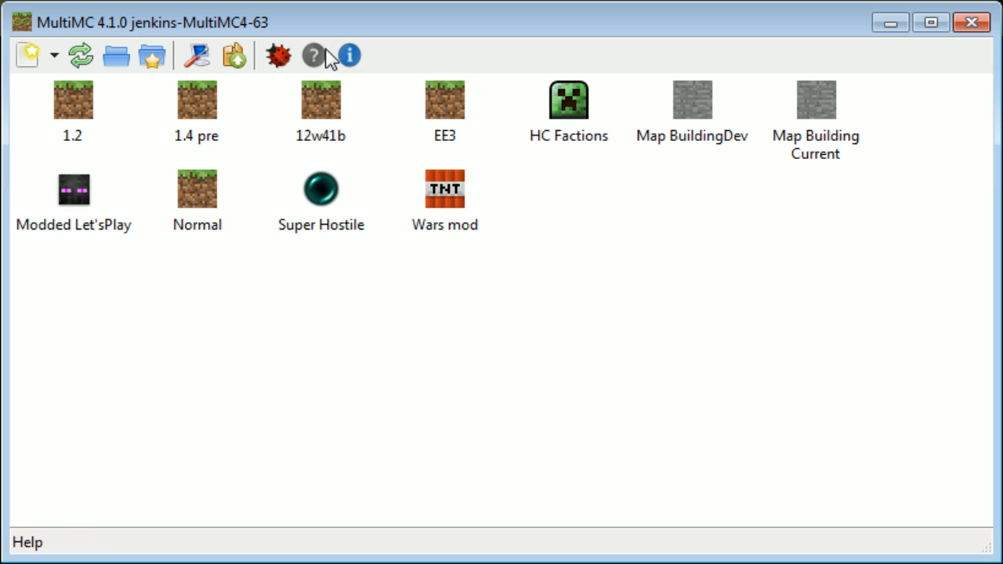